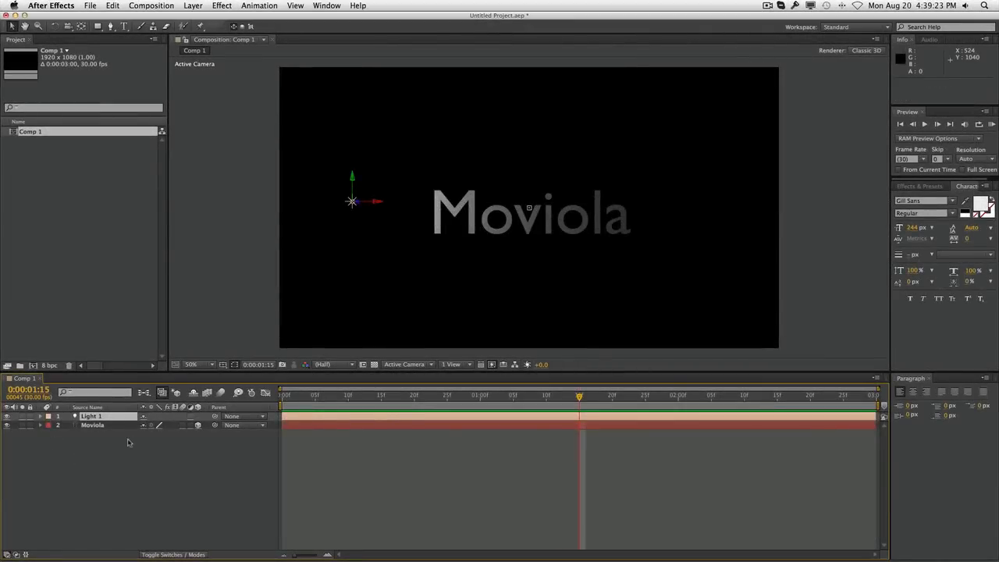
Reveal Light 1's Position property with a start keyframe, light left of the Moviola text.
click(91, 427)
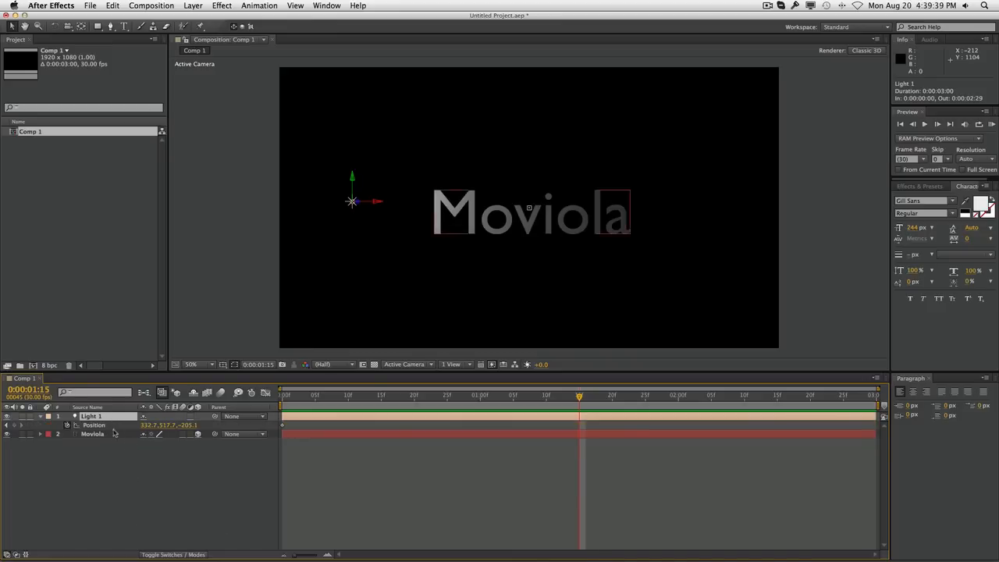
Set the time to 0:00:01:15 for a Position keyframe over the text's center.
click(280, 392)
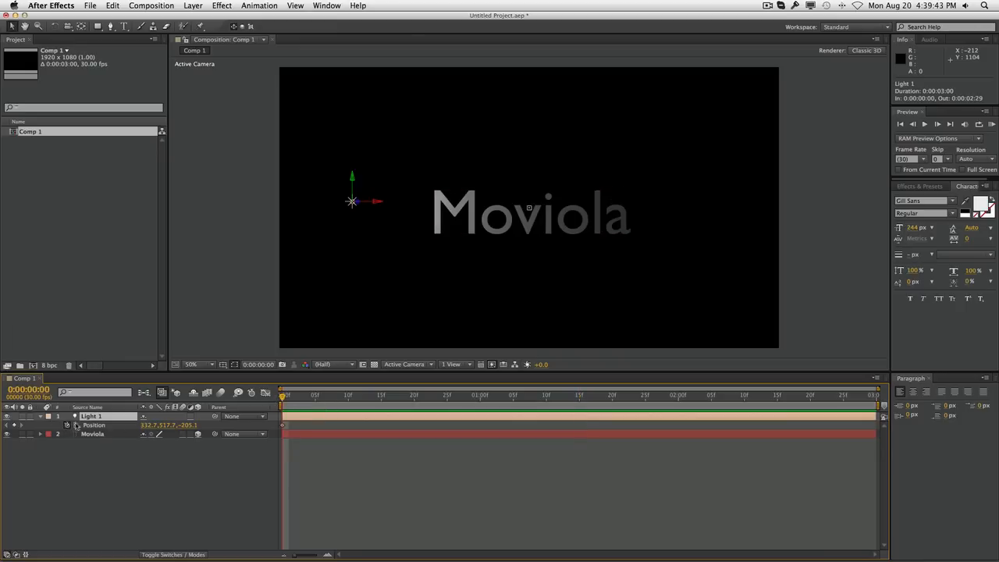
mouse_move(337, 274)
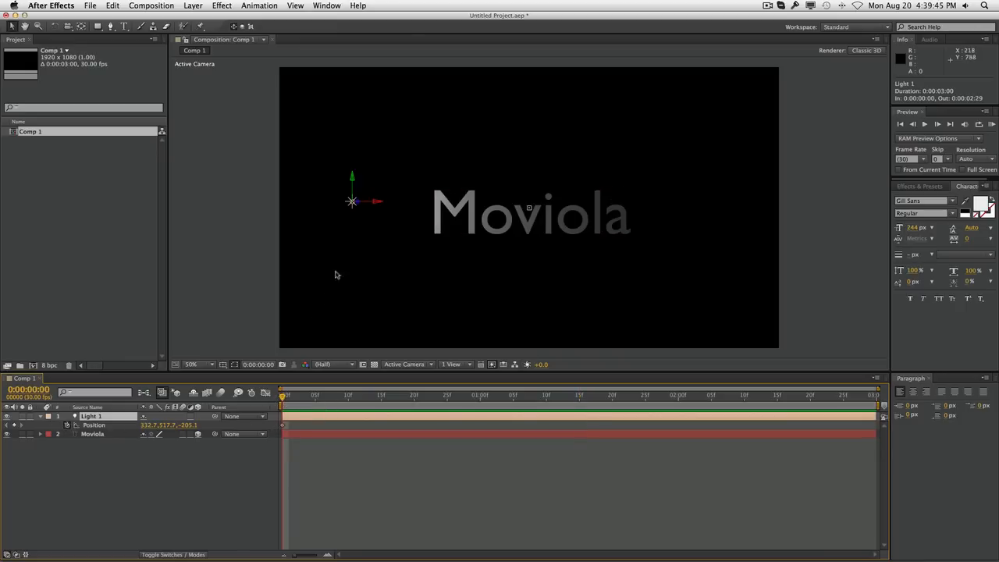
click(531, 391)
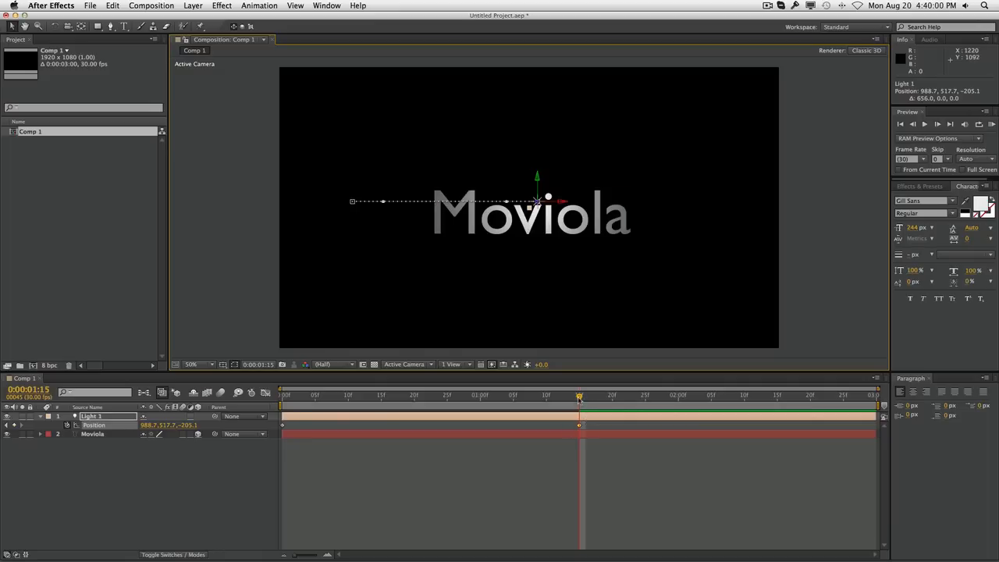
At the last frame, move the light along X past the right end of the text.
click(853, 401)
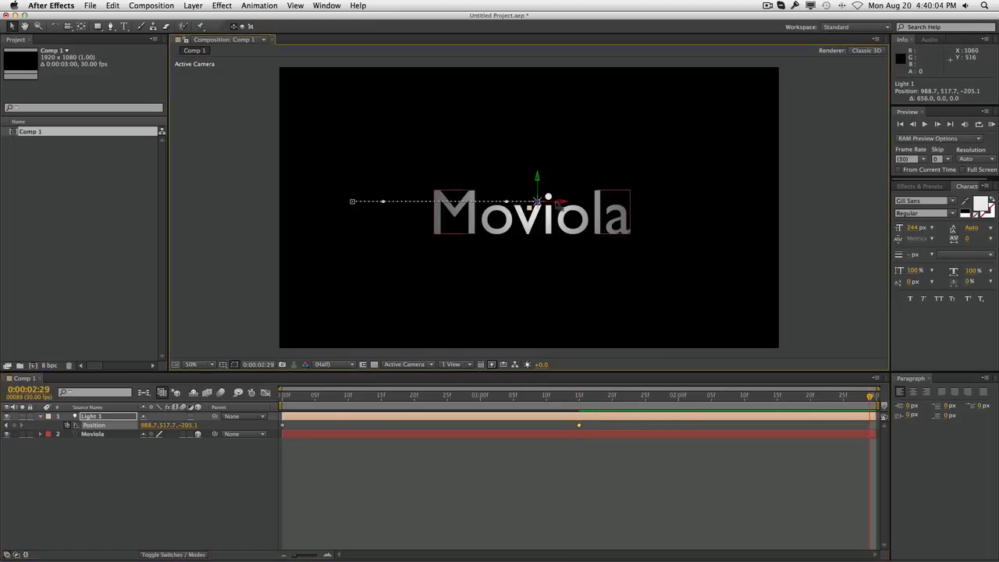
drag(538, 201, 710, 202)
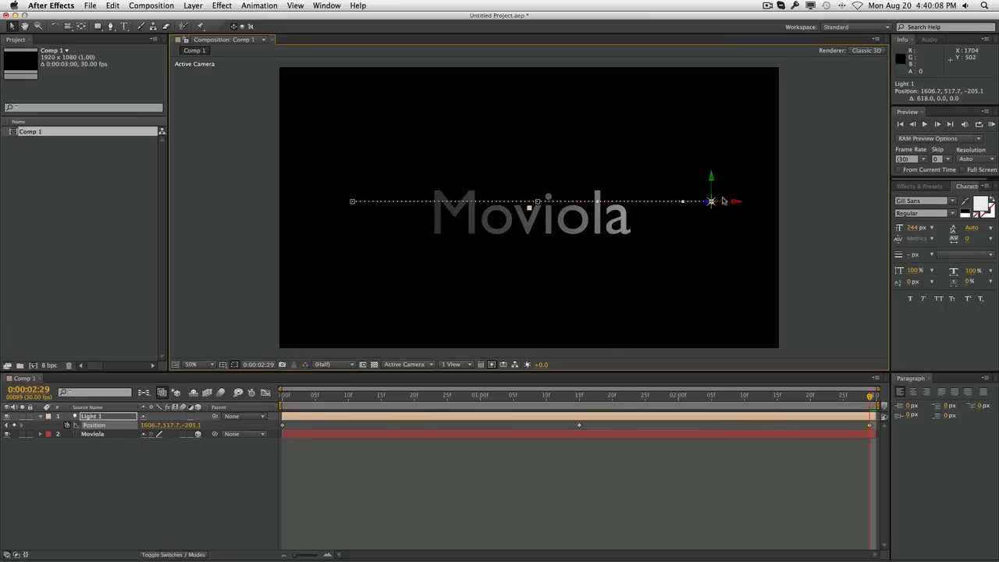
Push the light back in Z at the final keyframe so the text goes dark, then scrub to check.
drag(711, 202, 708, 212)
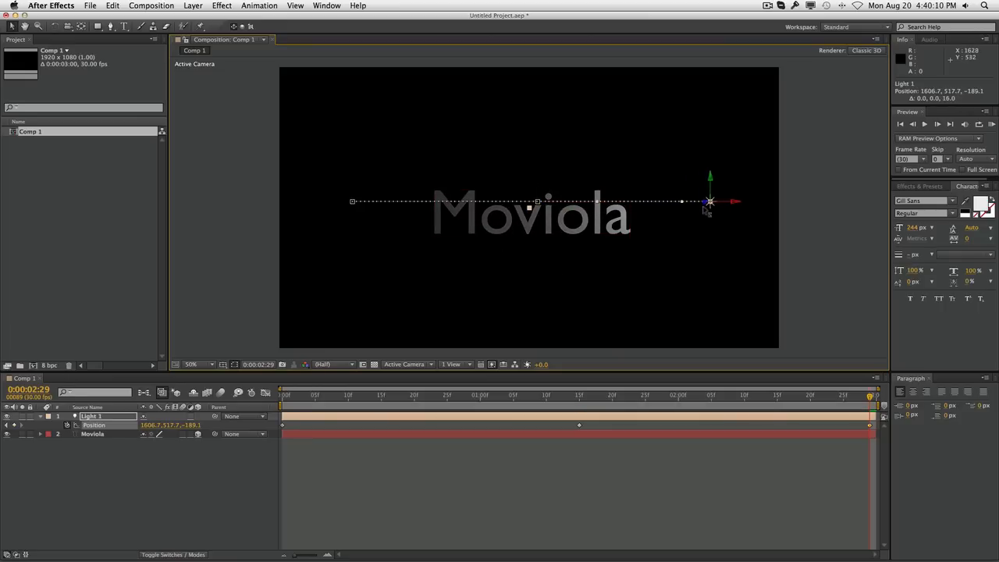
drag(708, 202, 698, 202)
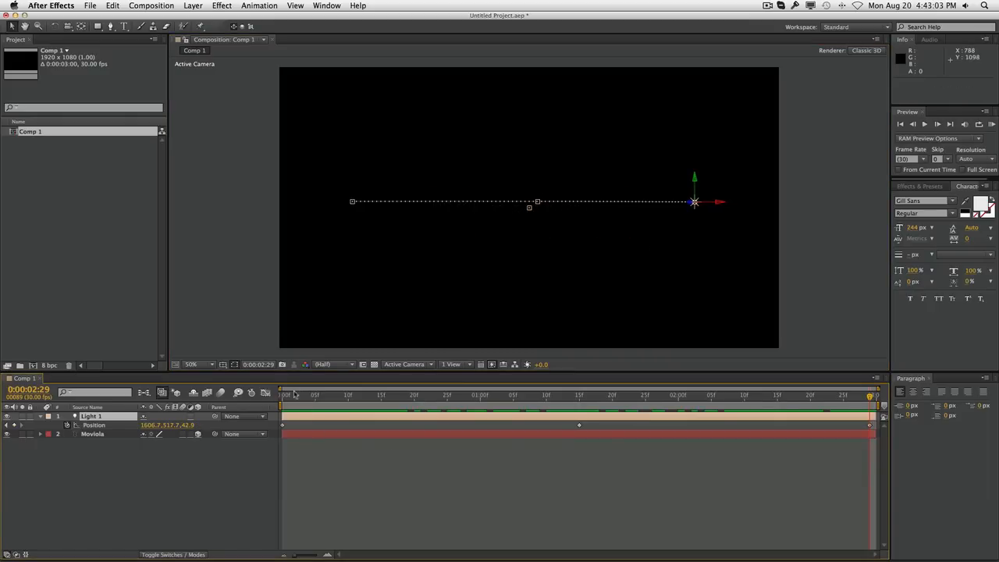
click(329, 395)
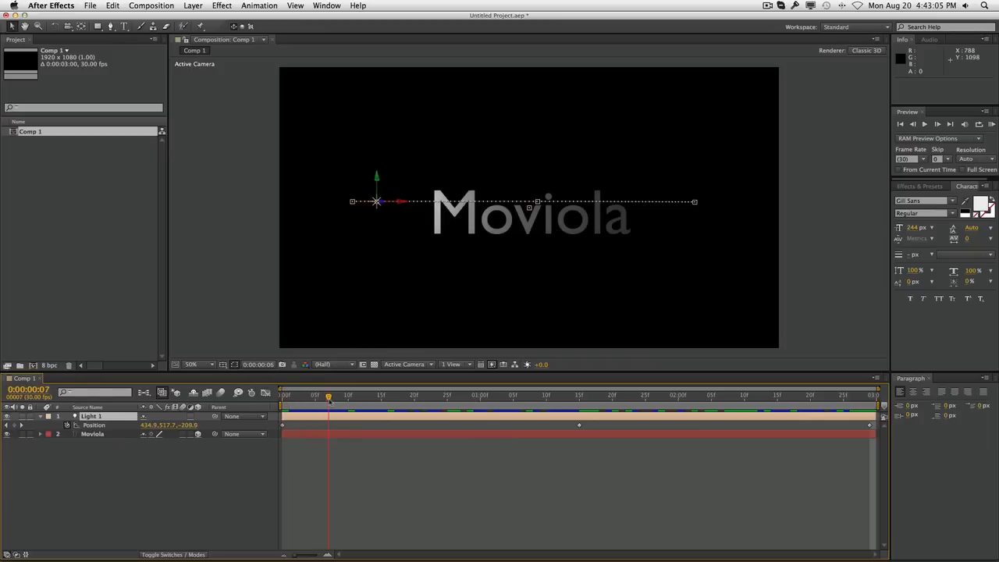